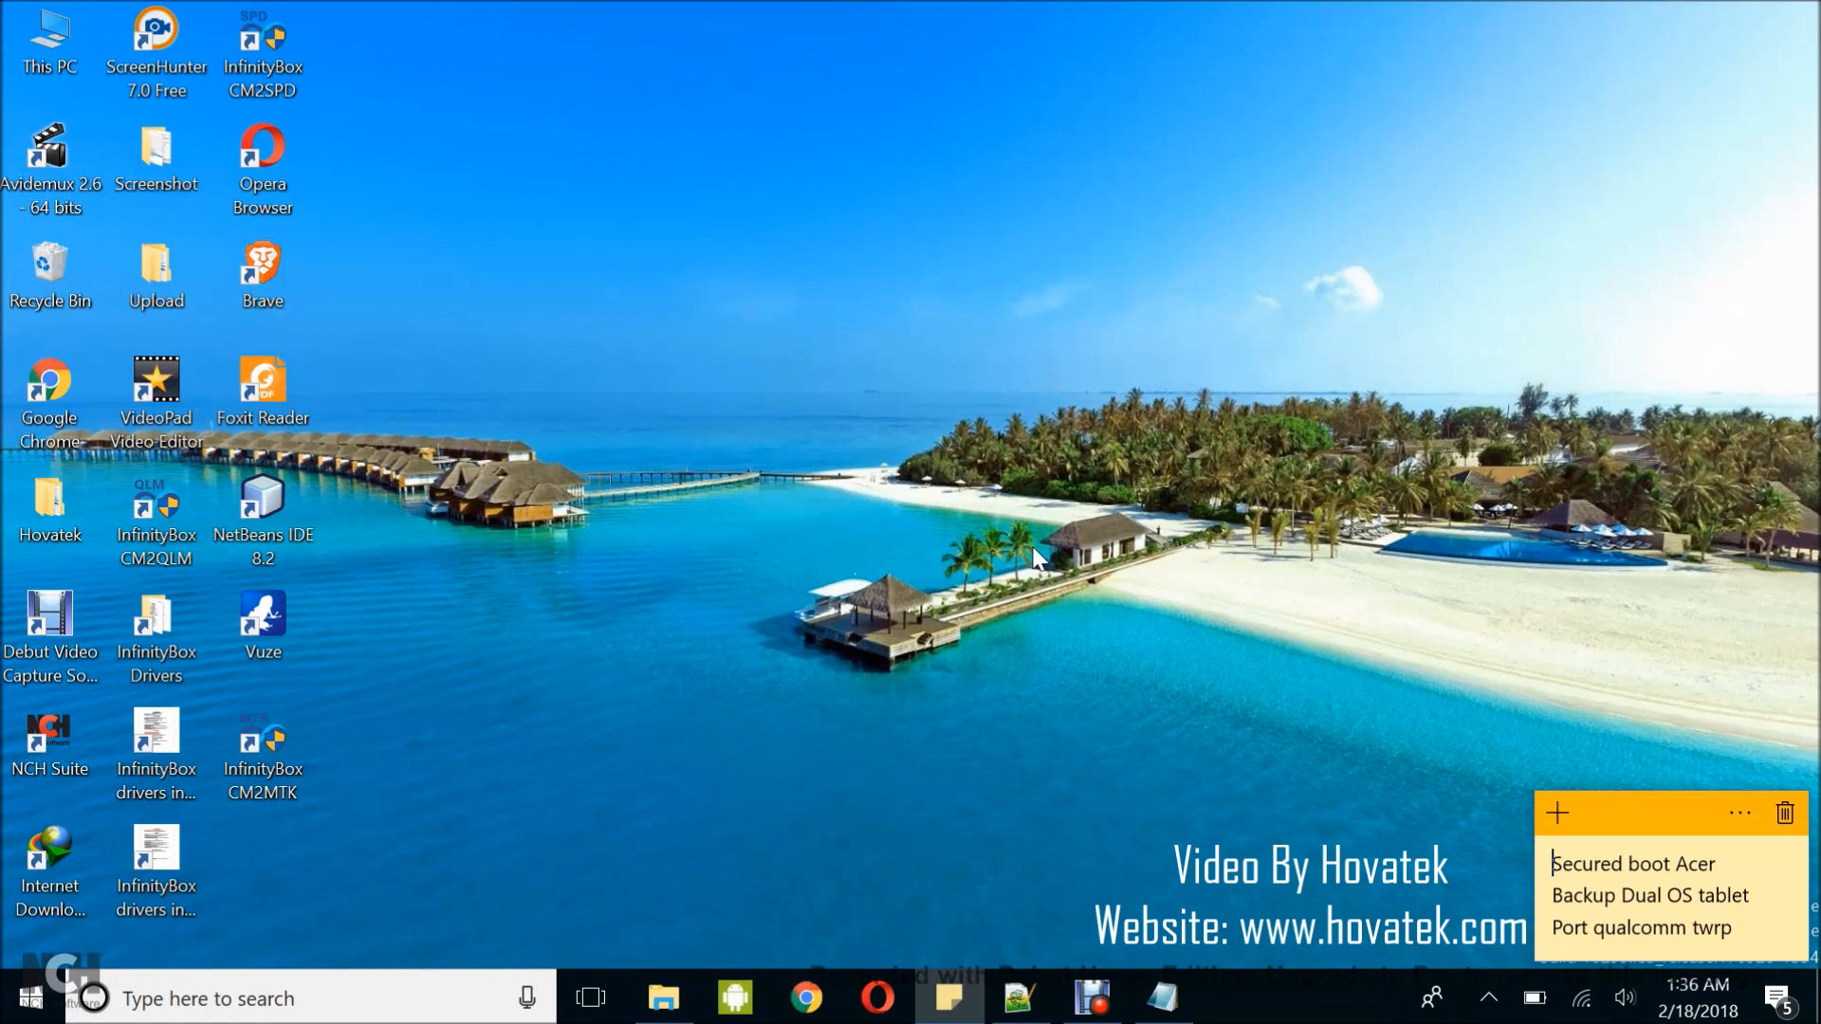
Launch the CM2 MTK module in SP Auto NAND/eMMC mode and show its Security page.
left_click(263, 749)
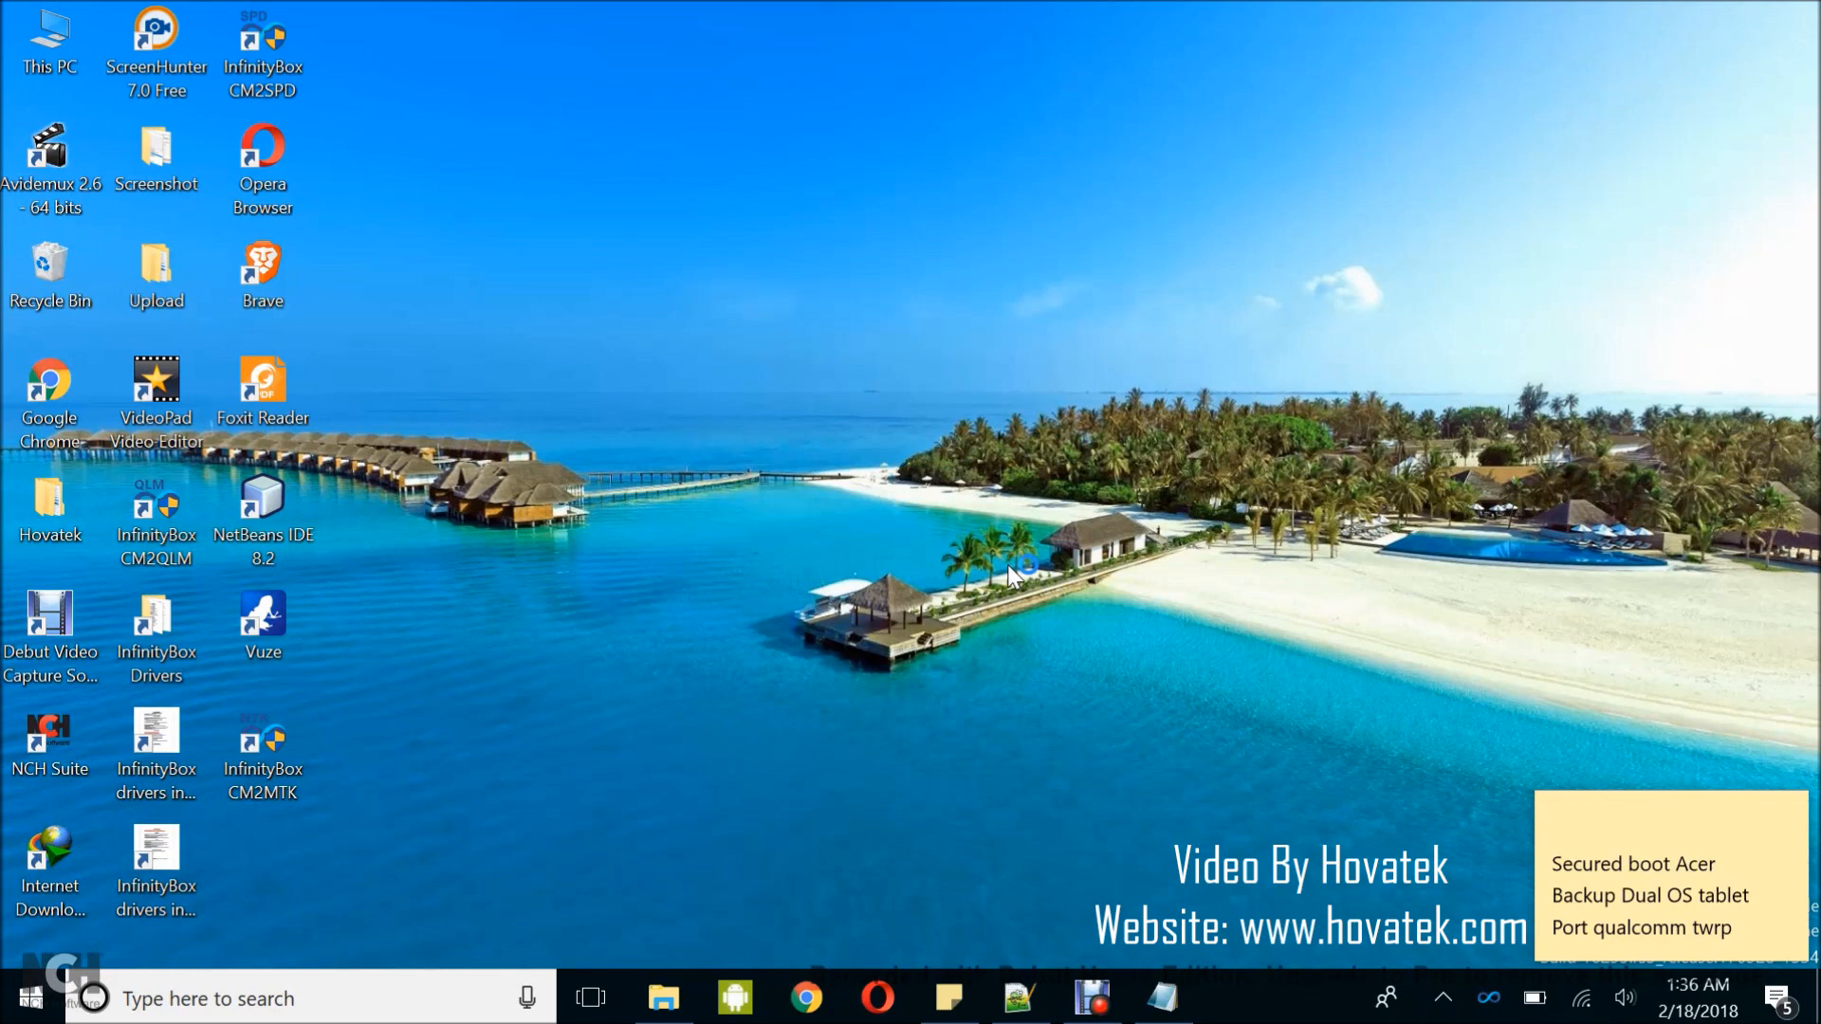
left_click(1158, 999)
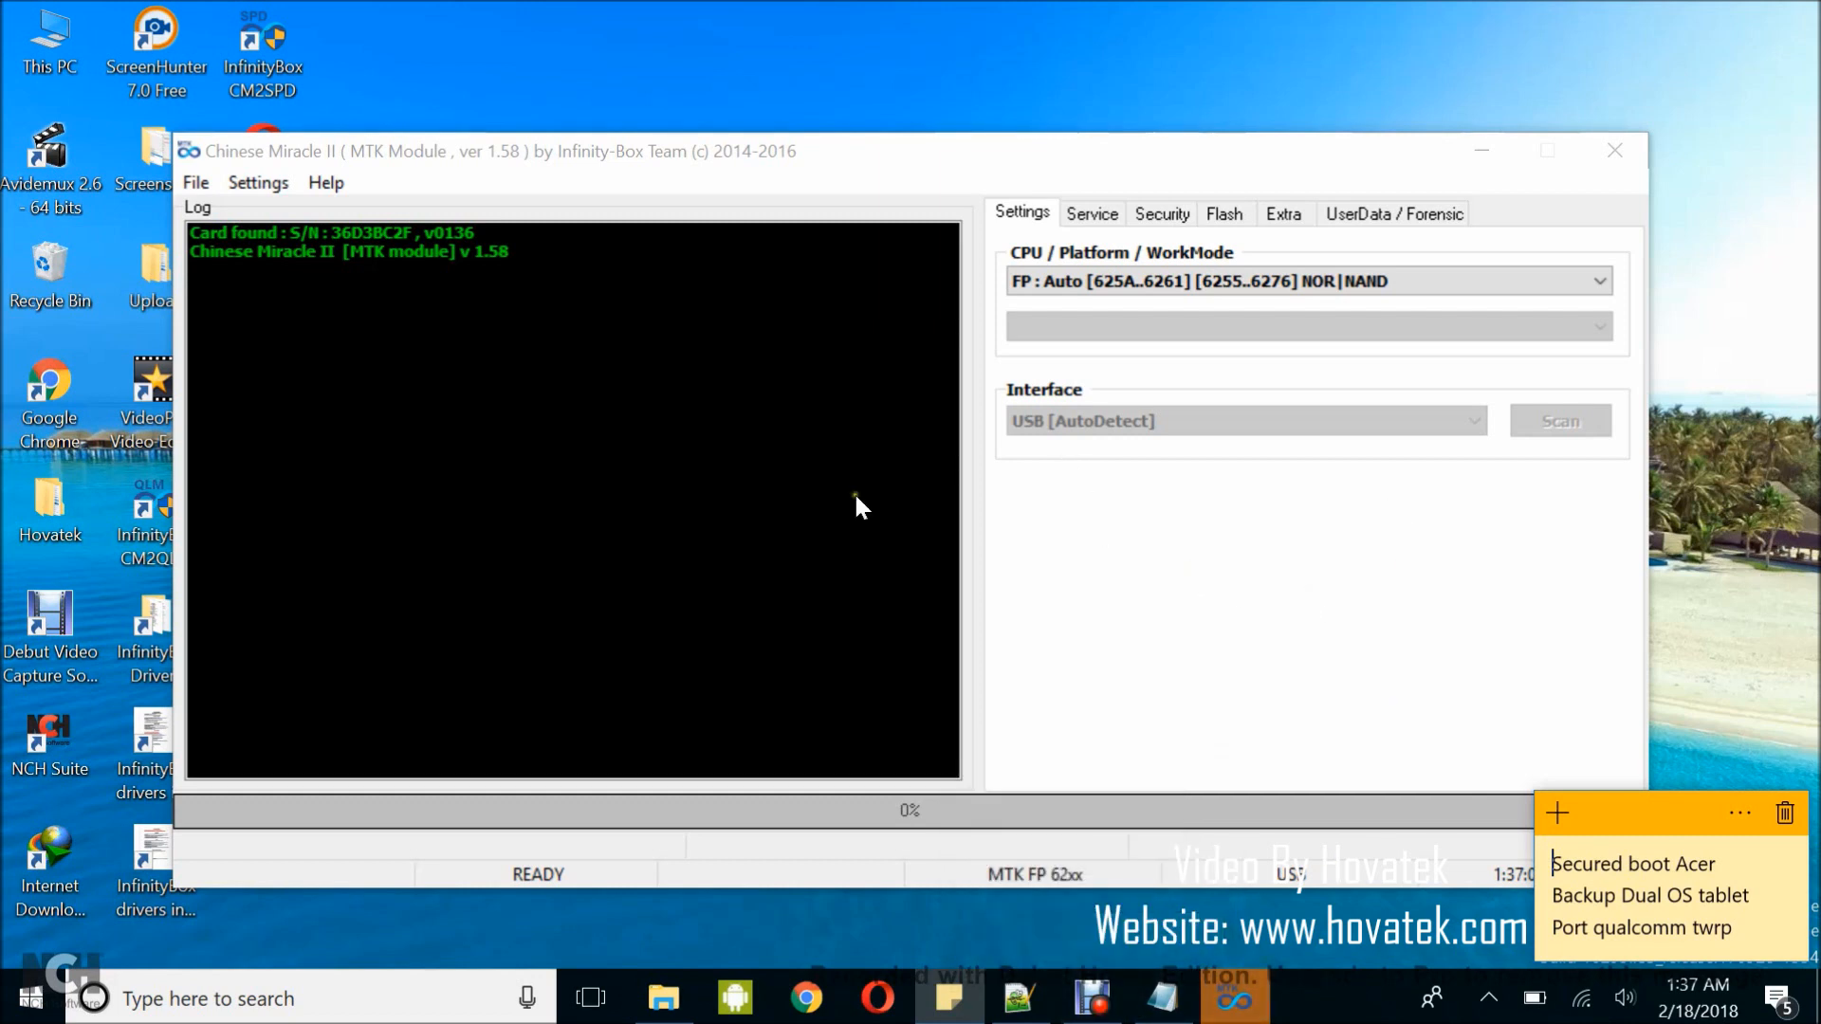
mouse_move(874, 173)
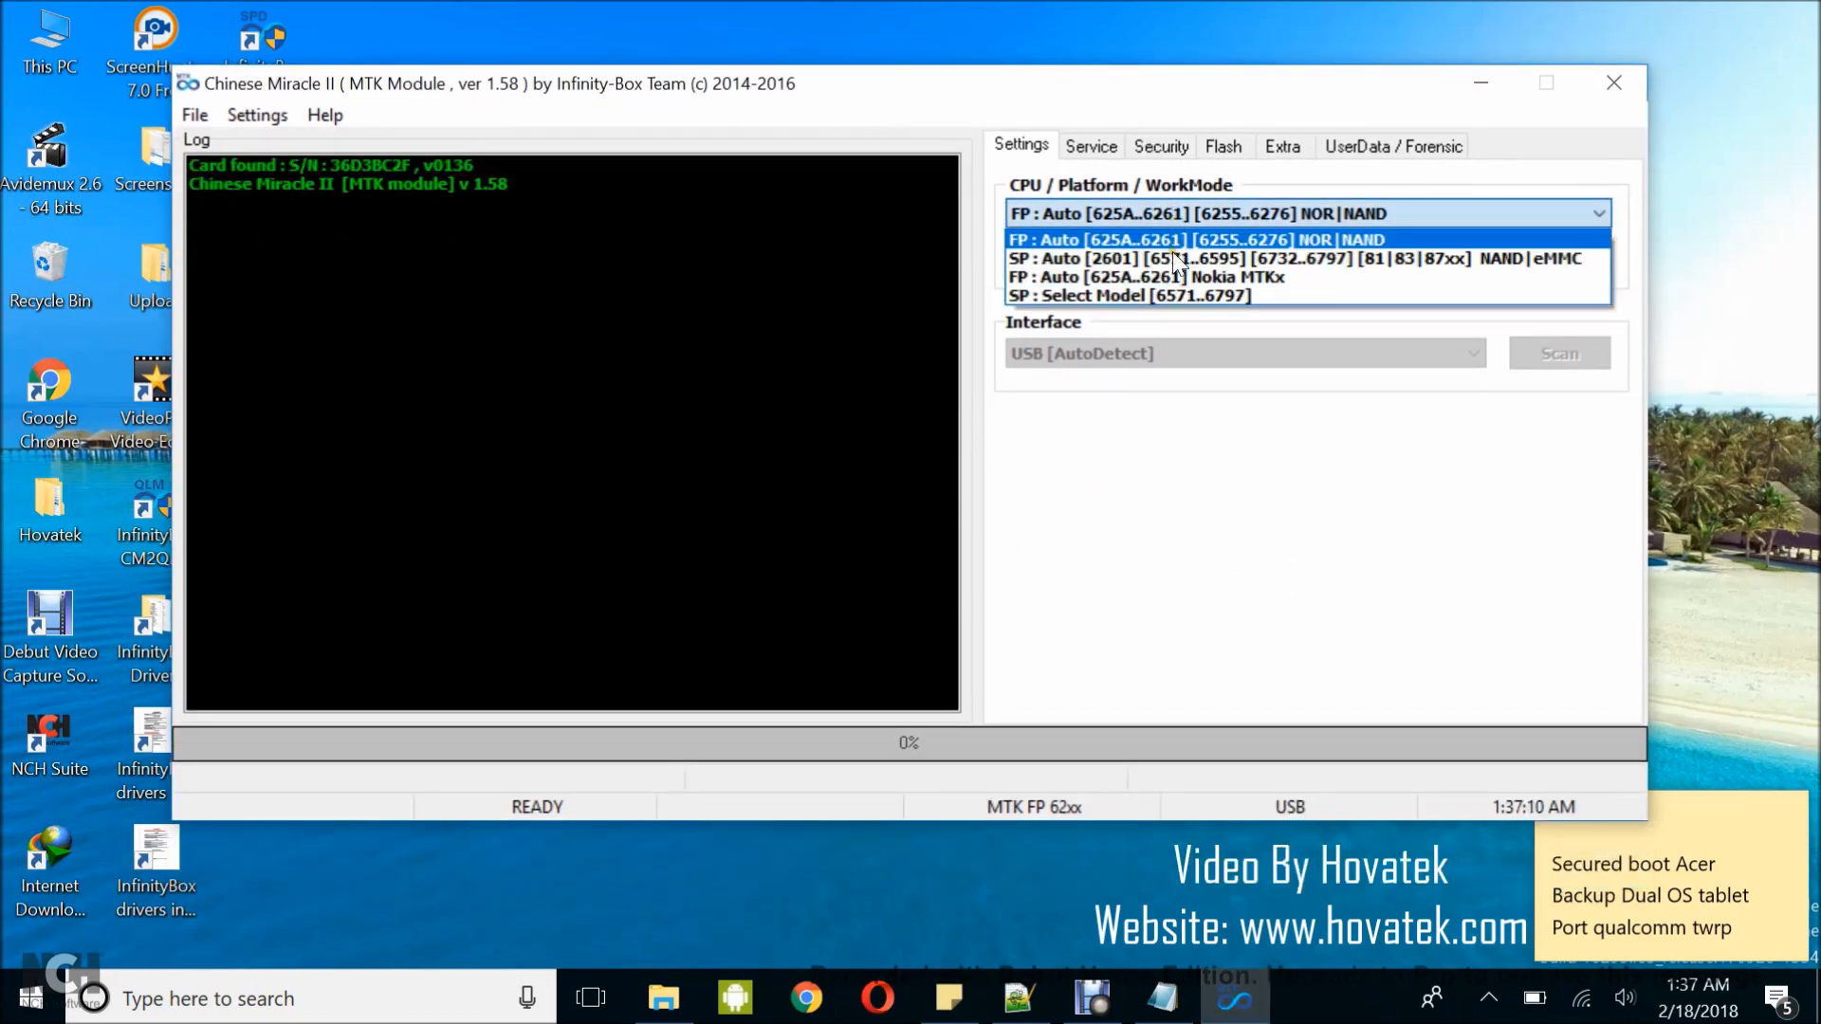
mouse_move(1172, 268)
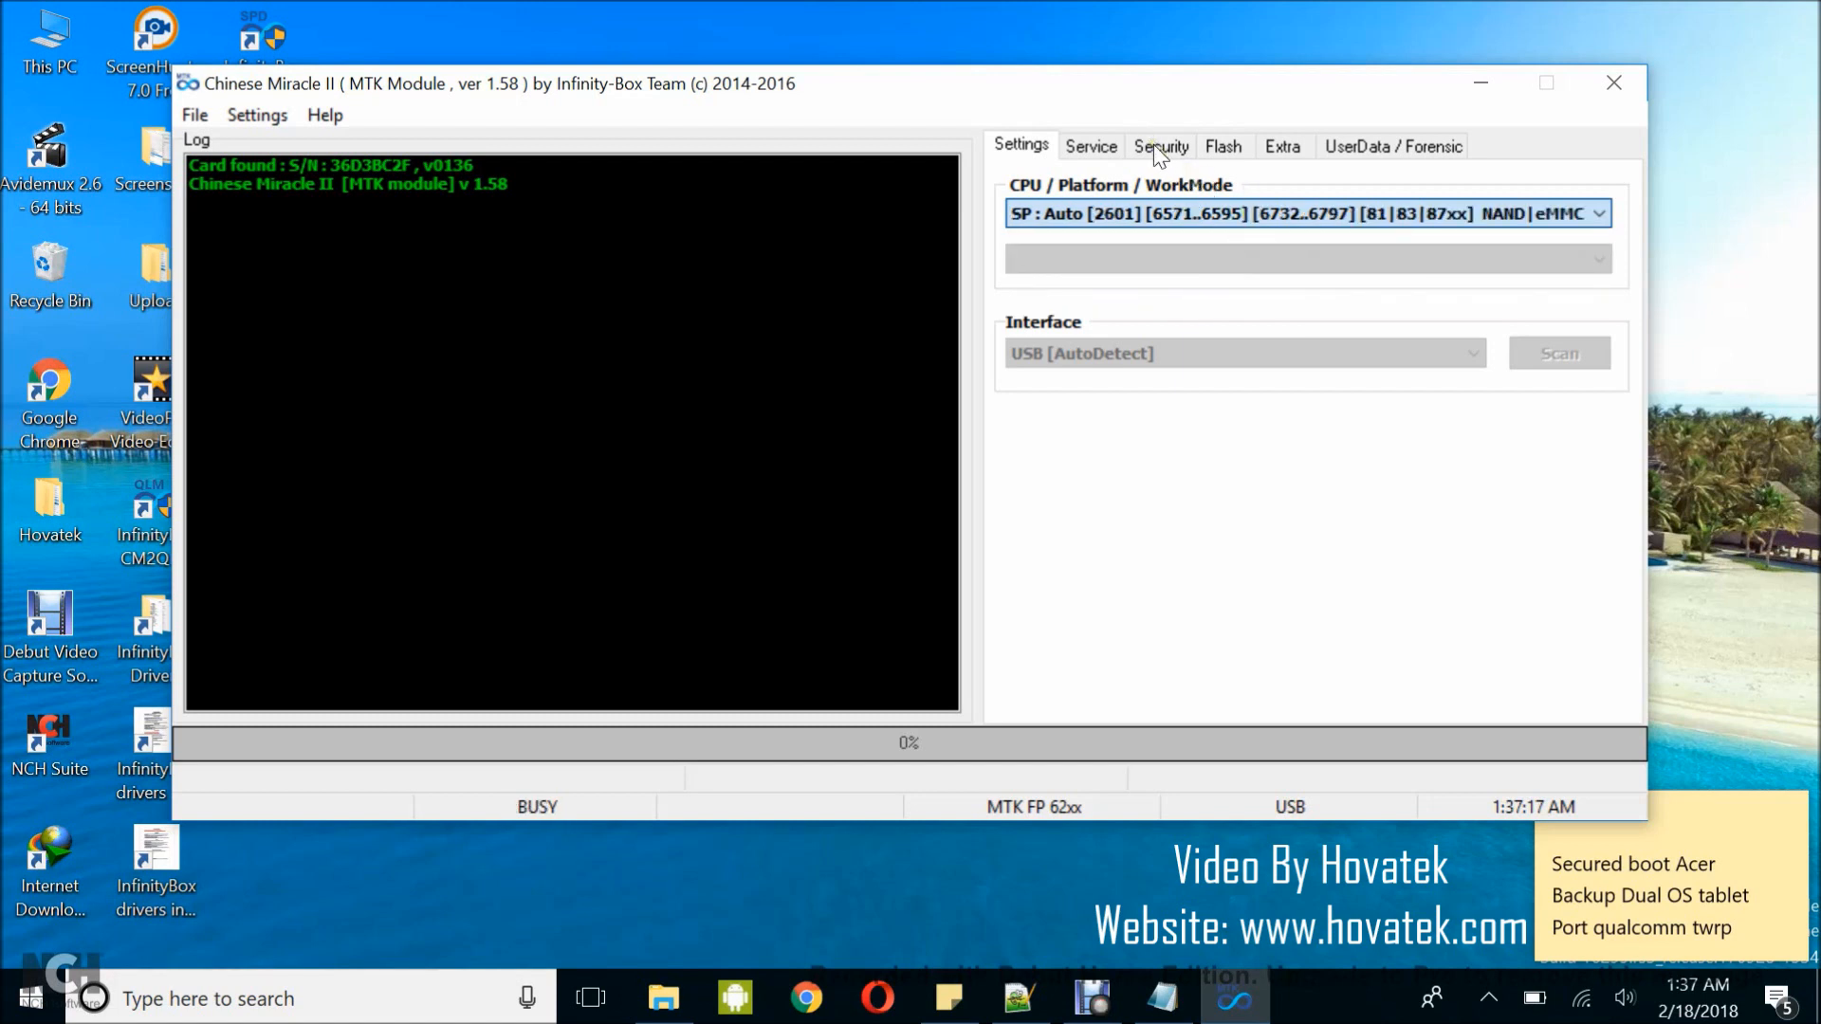
left_click(1161, 146)
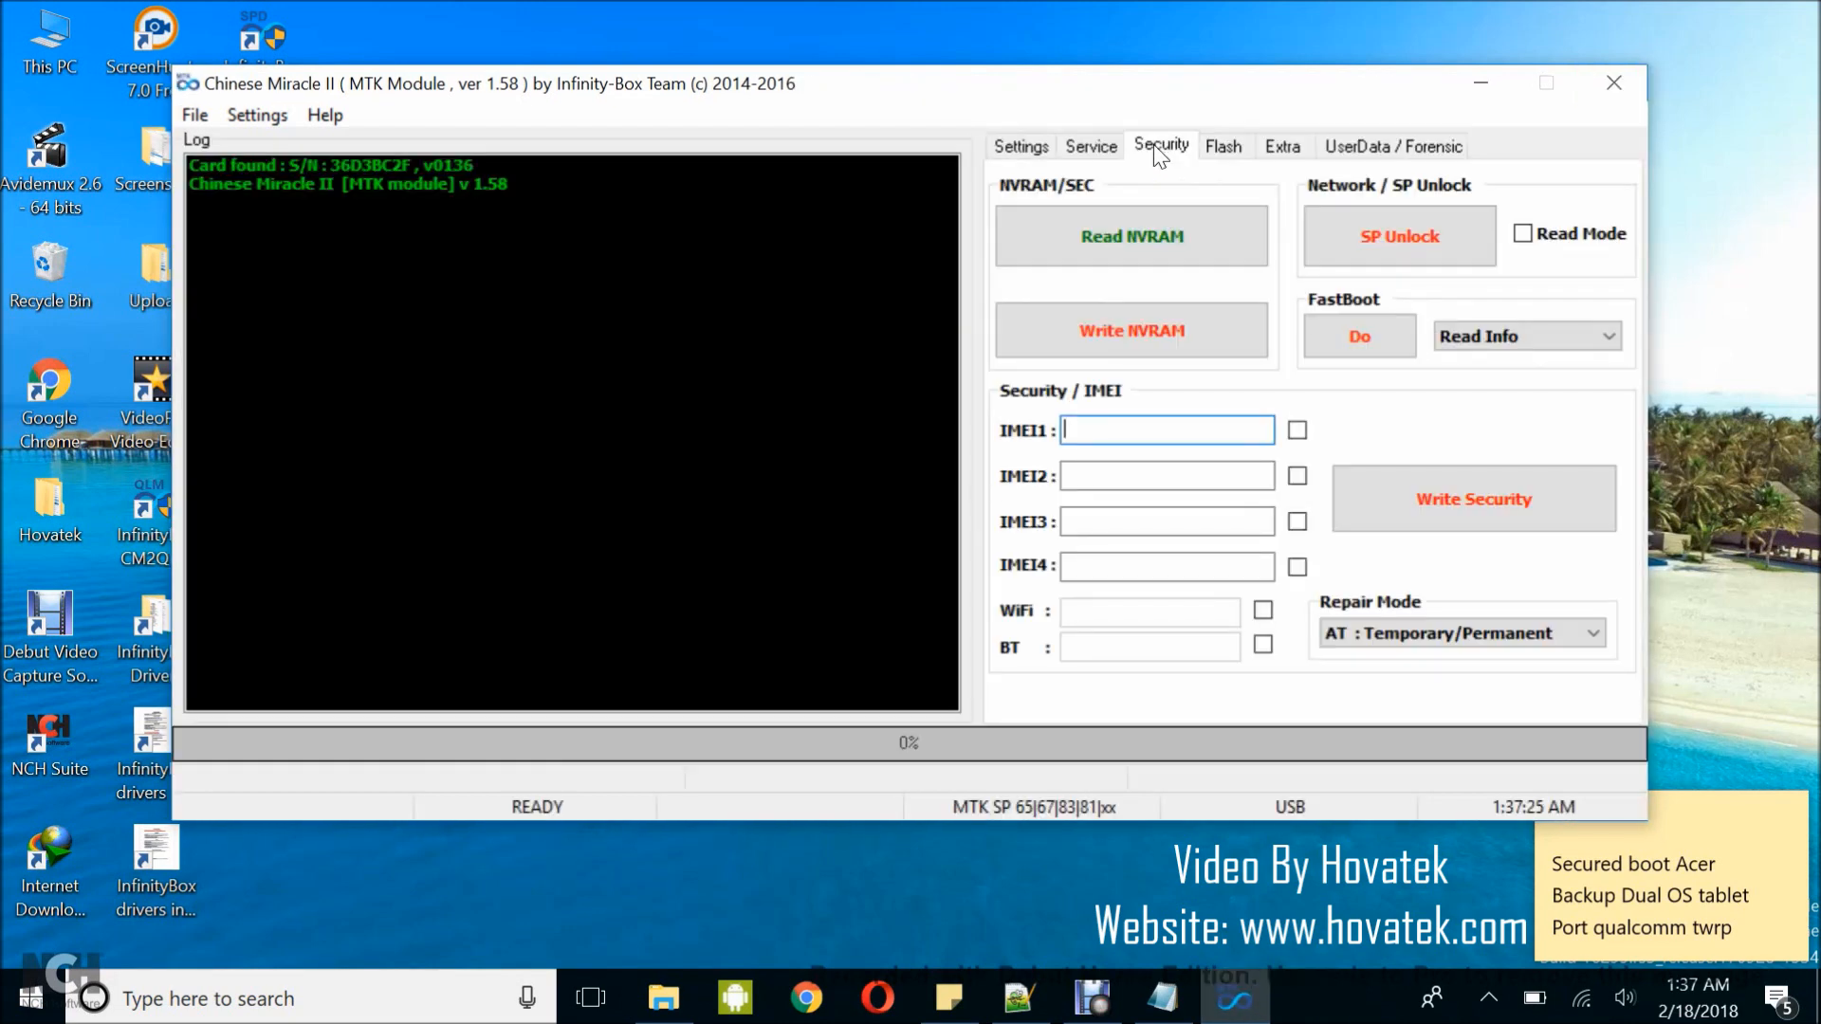
mouse_move(1122, 386)
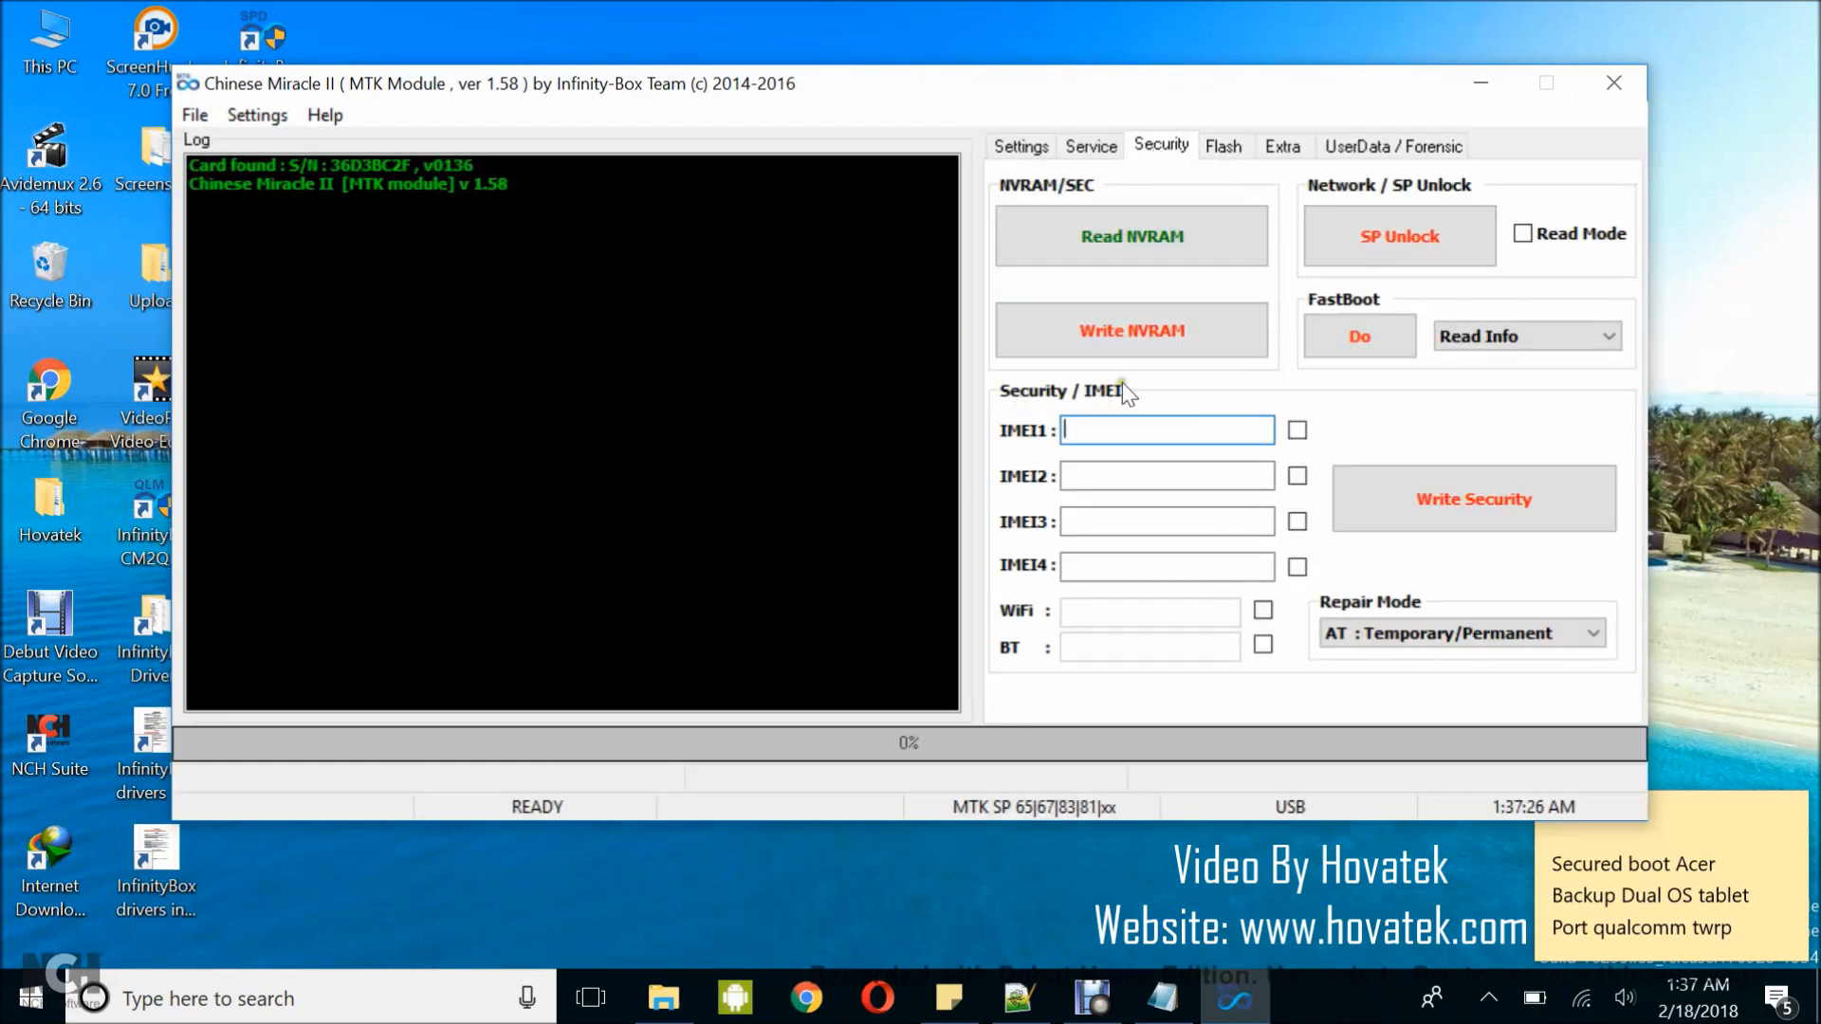
mouse_move(1044, 400)
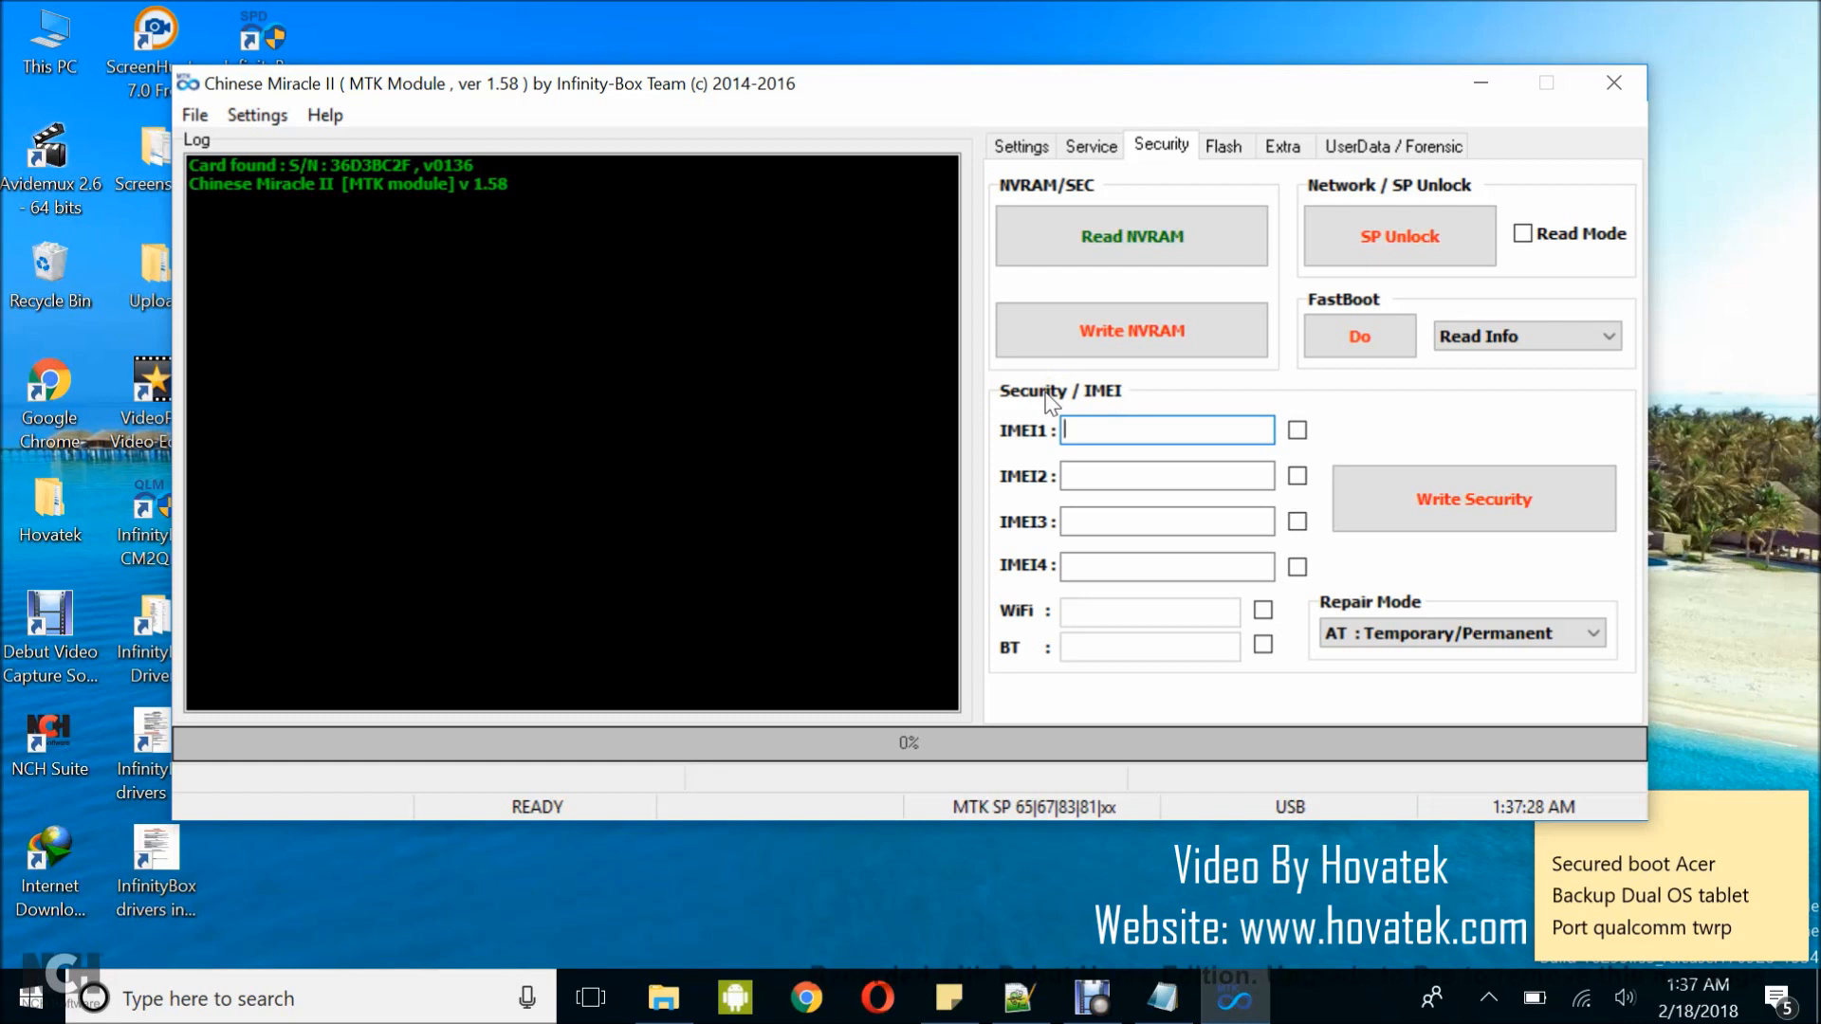
mouse_move(1224, 549)
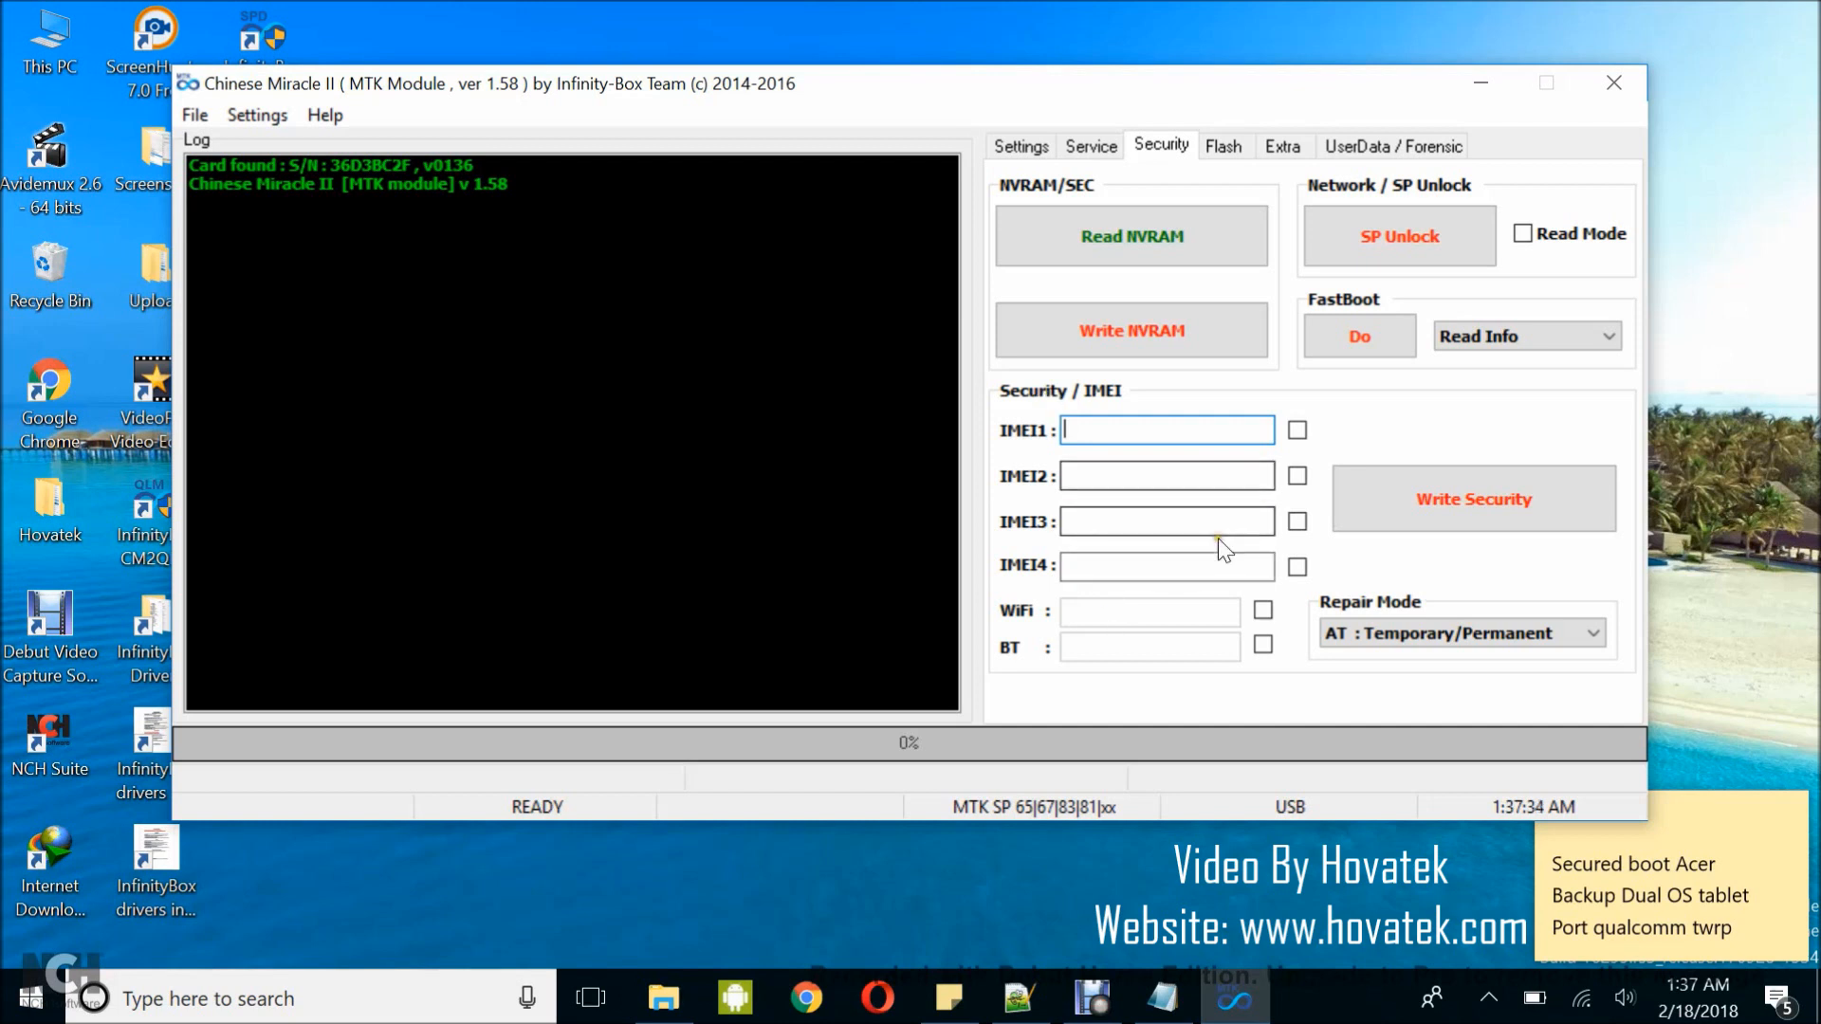
mouse_move(1235, 550)
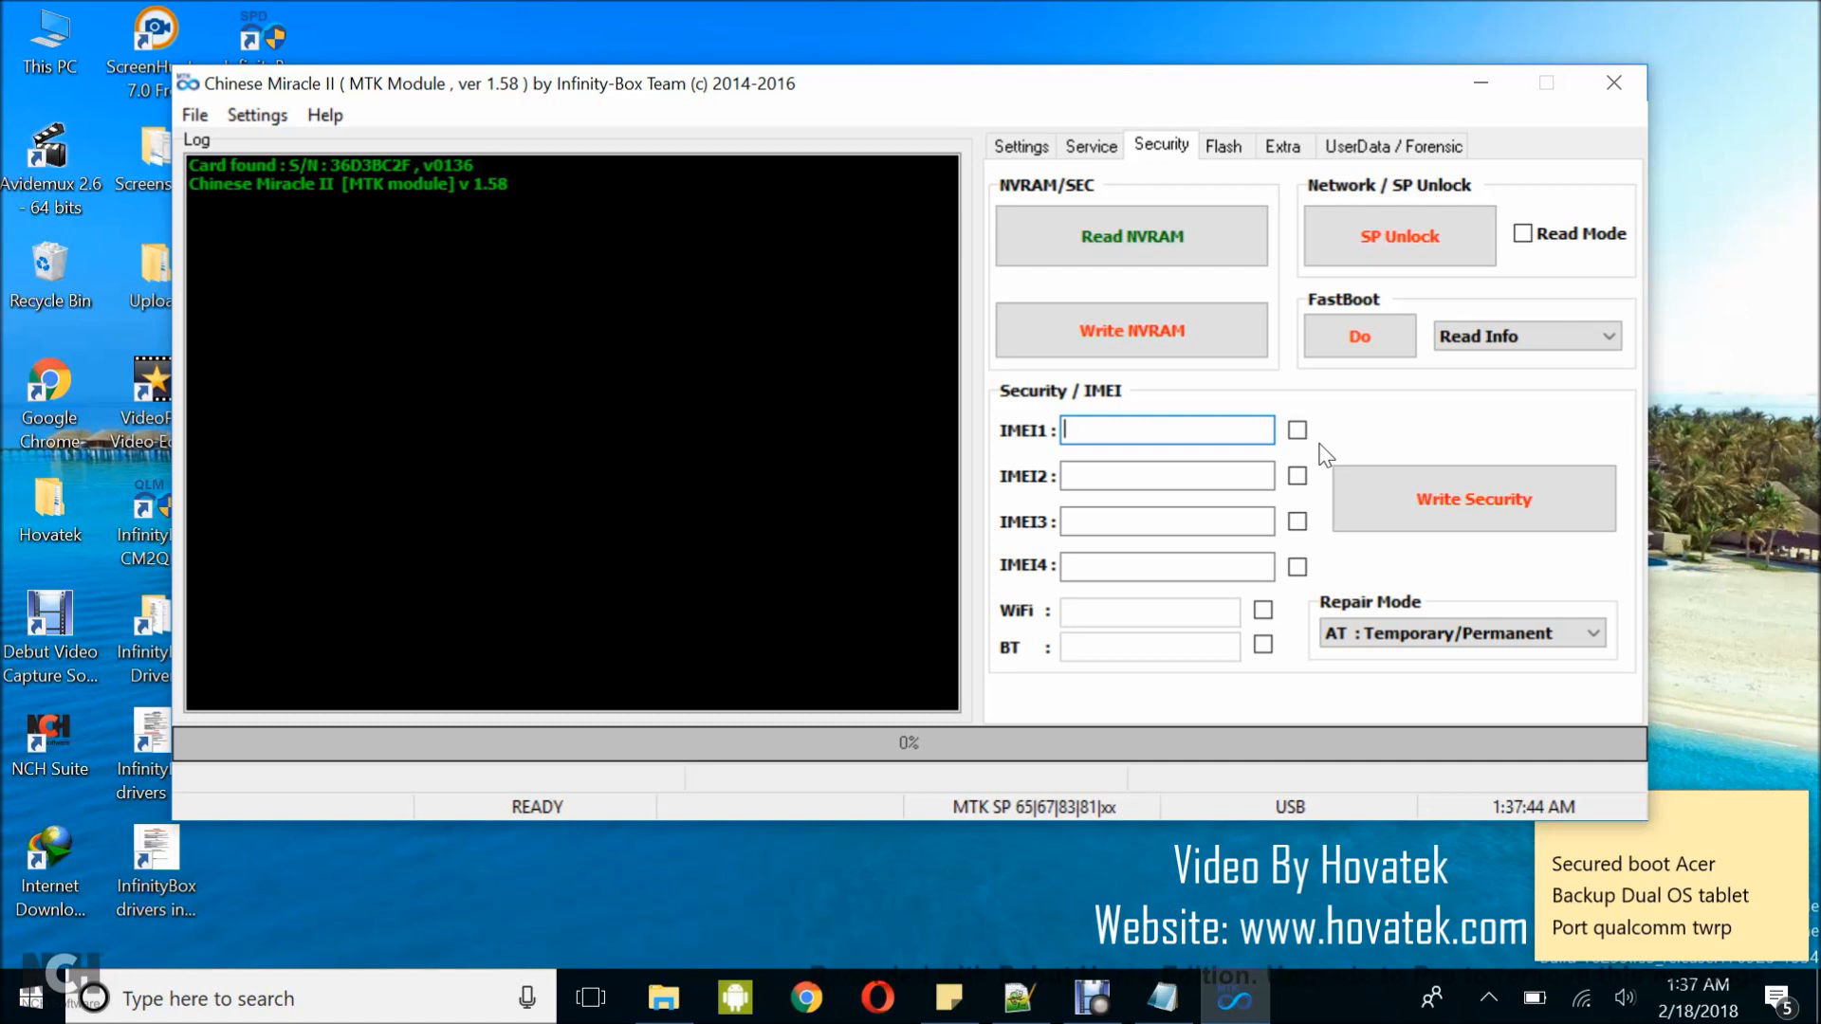
left_click(1297, 431)
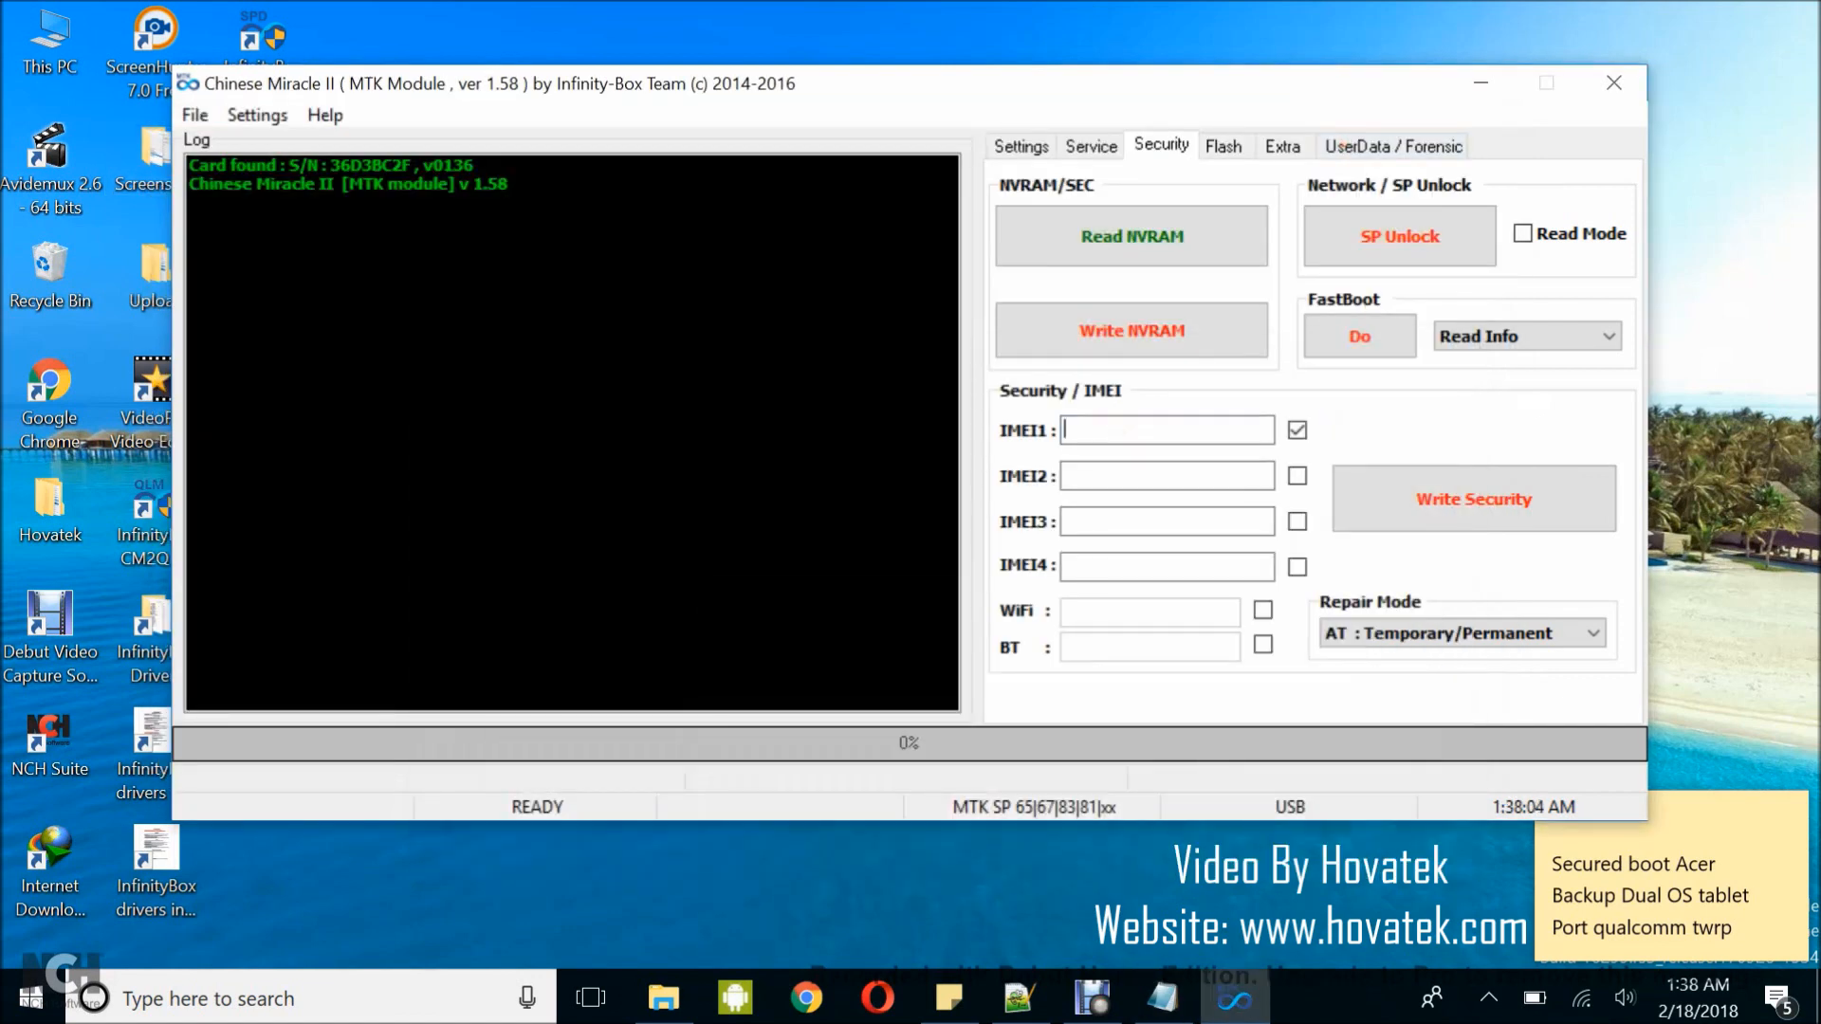
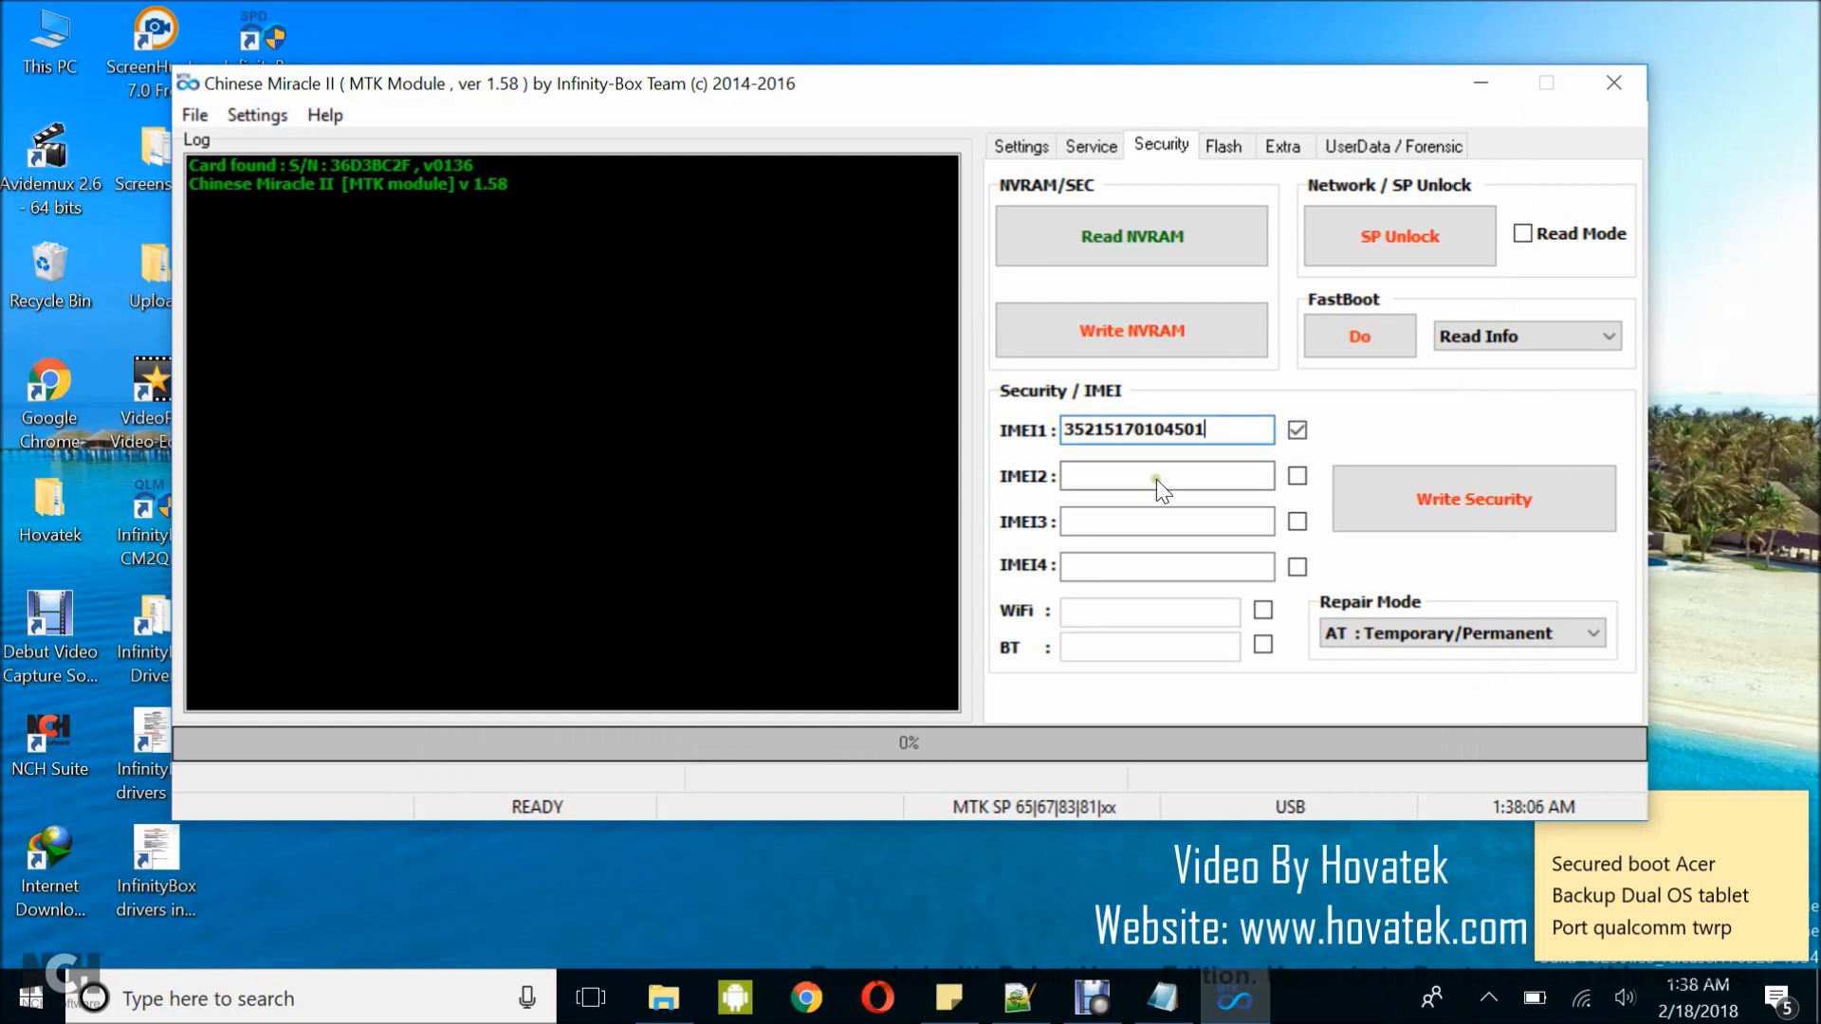
mouse_move(1406, 466)
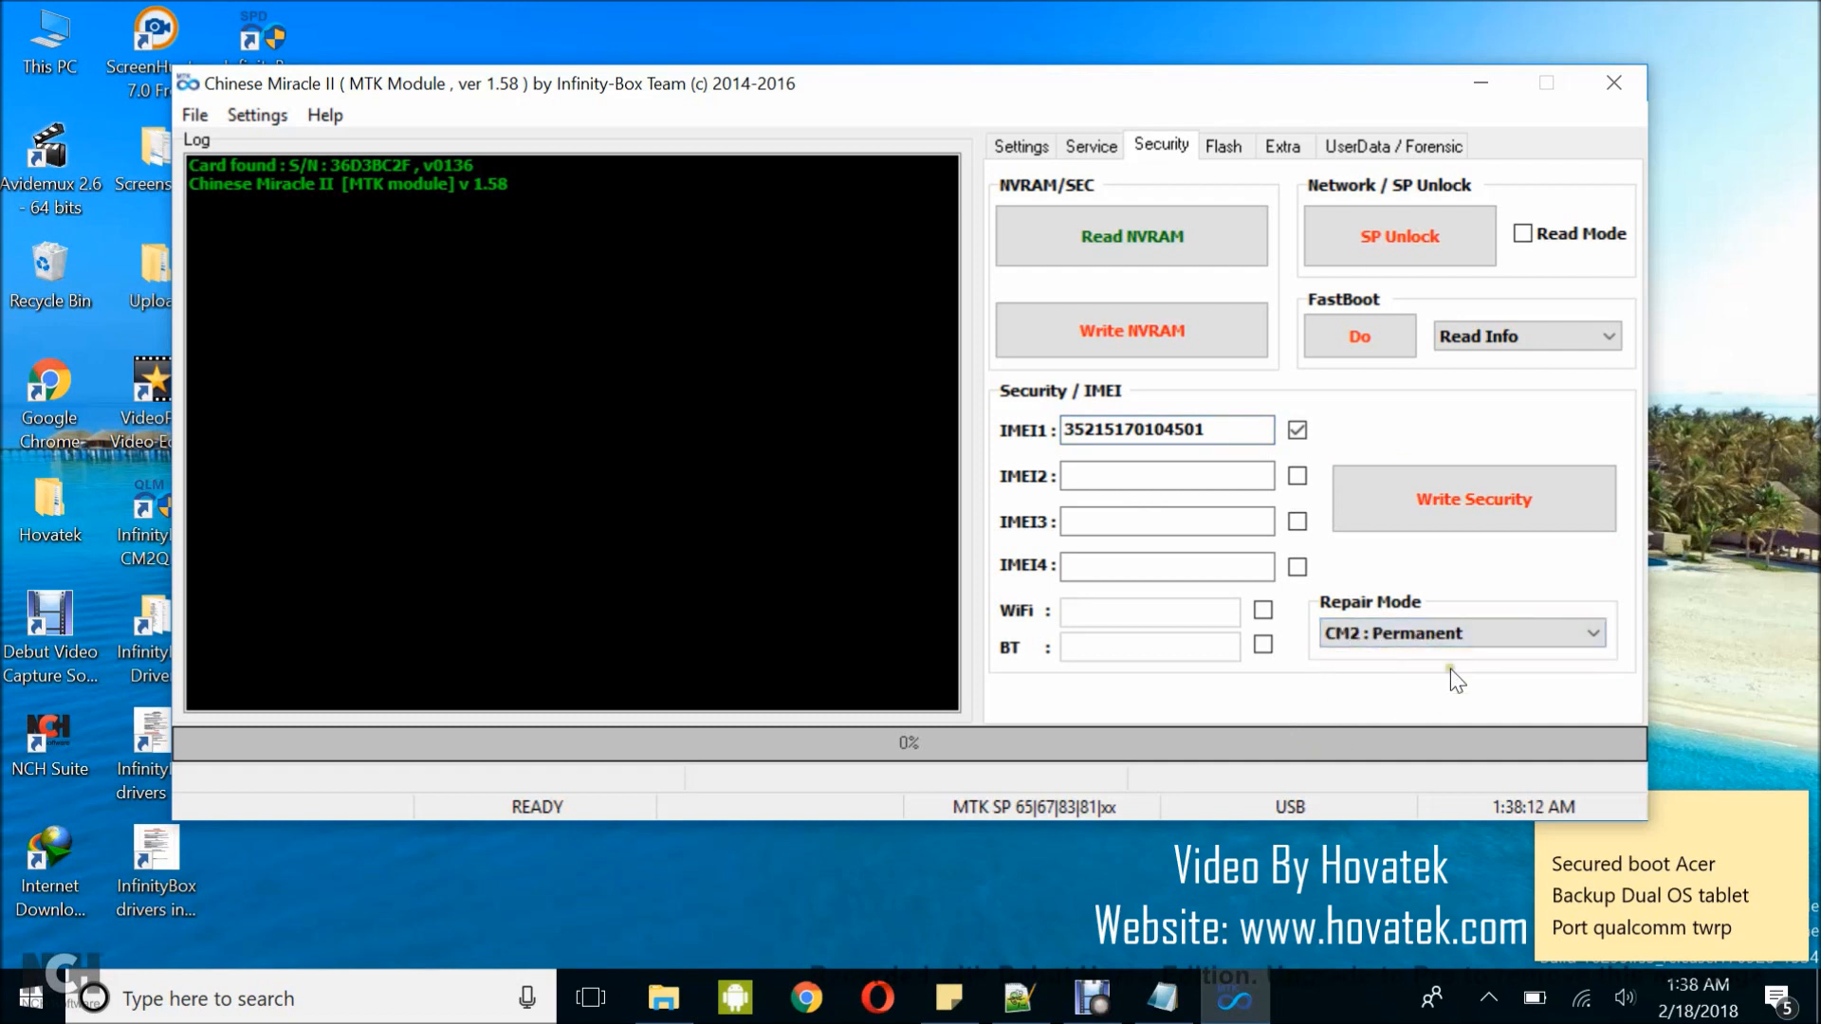
mouse_move(1527, 523)
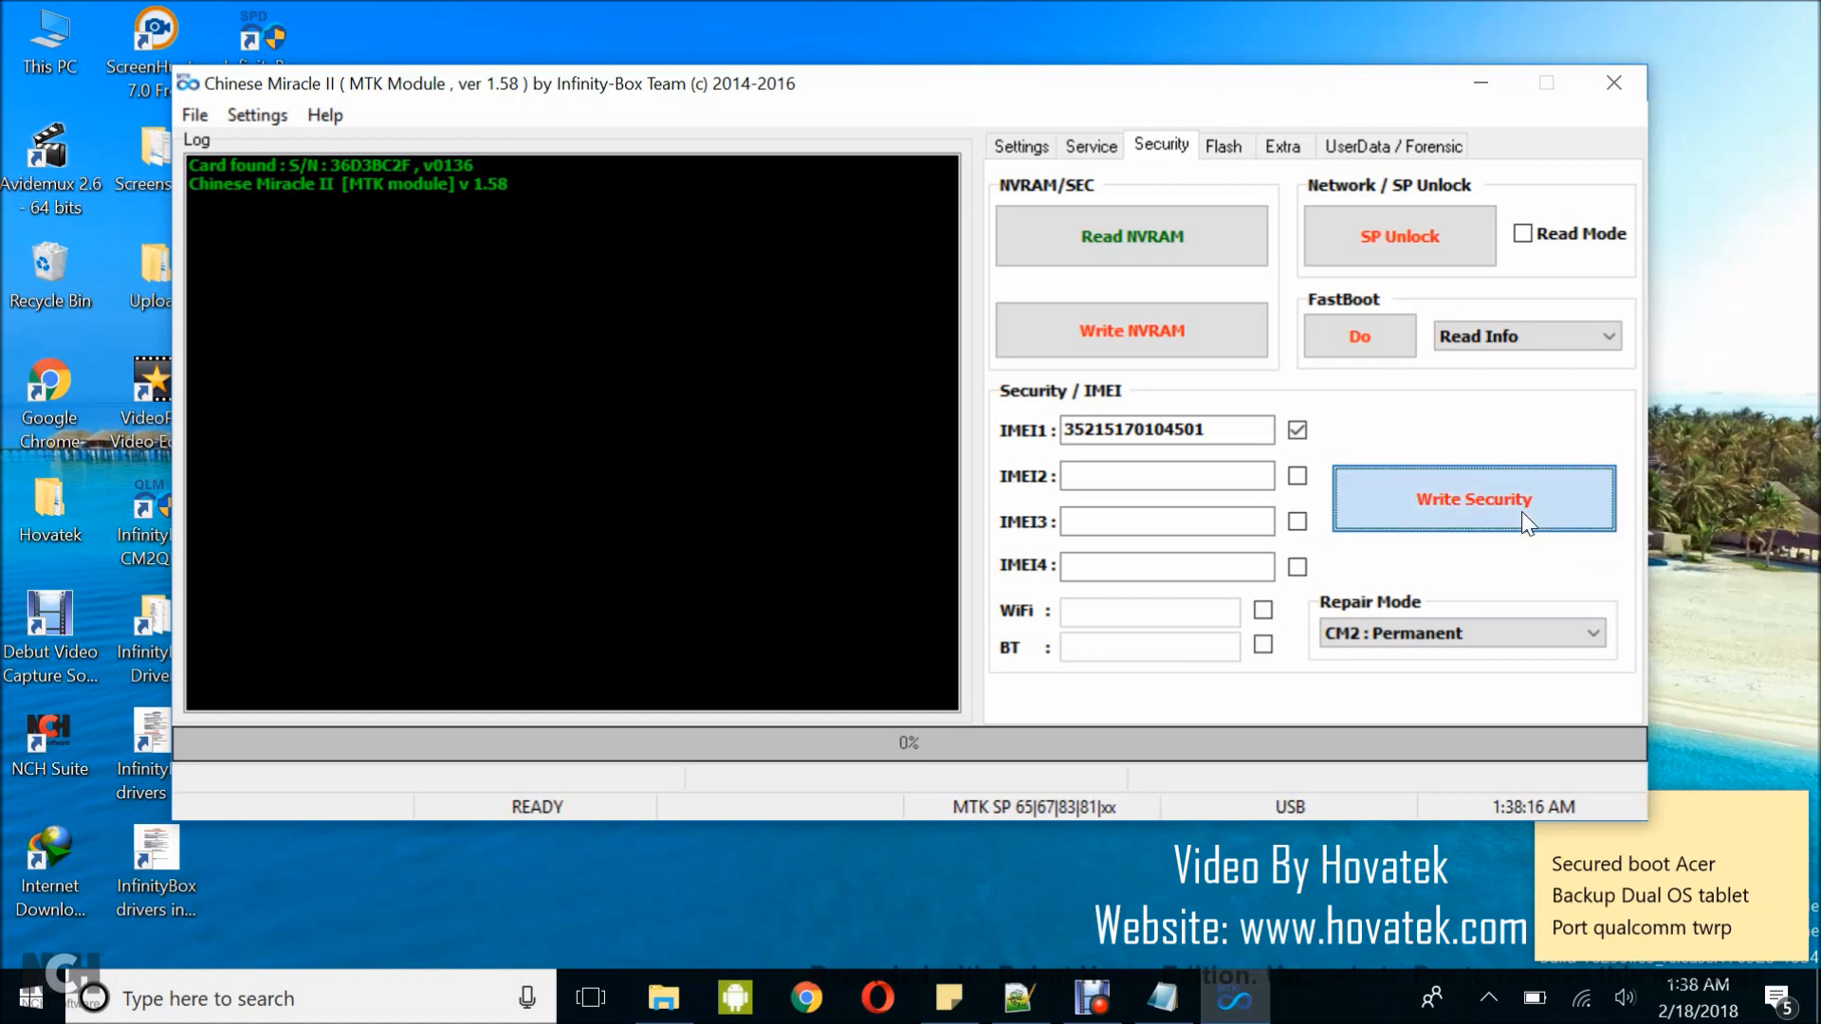
Run Write Security so the repair writes to the connected device.
left_click(1474, 499)
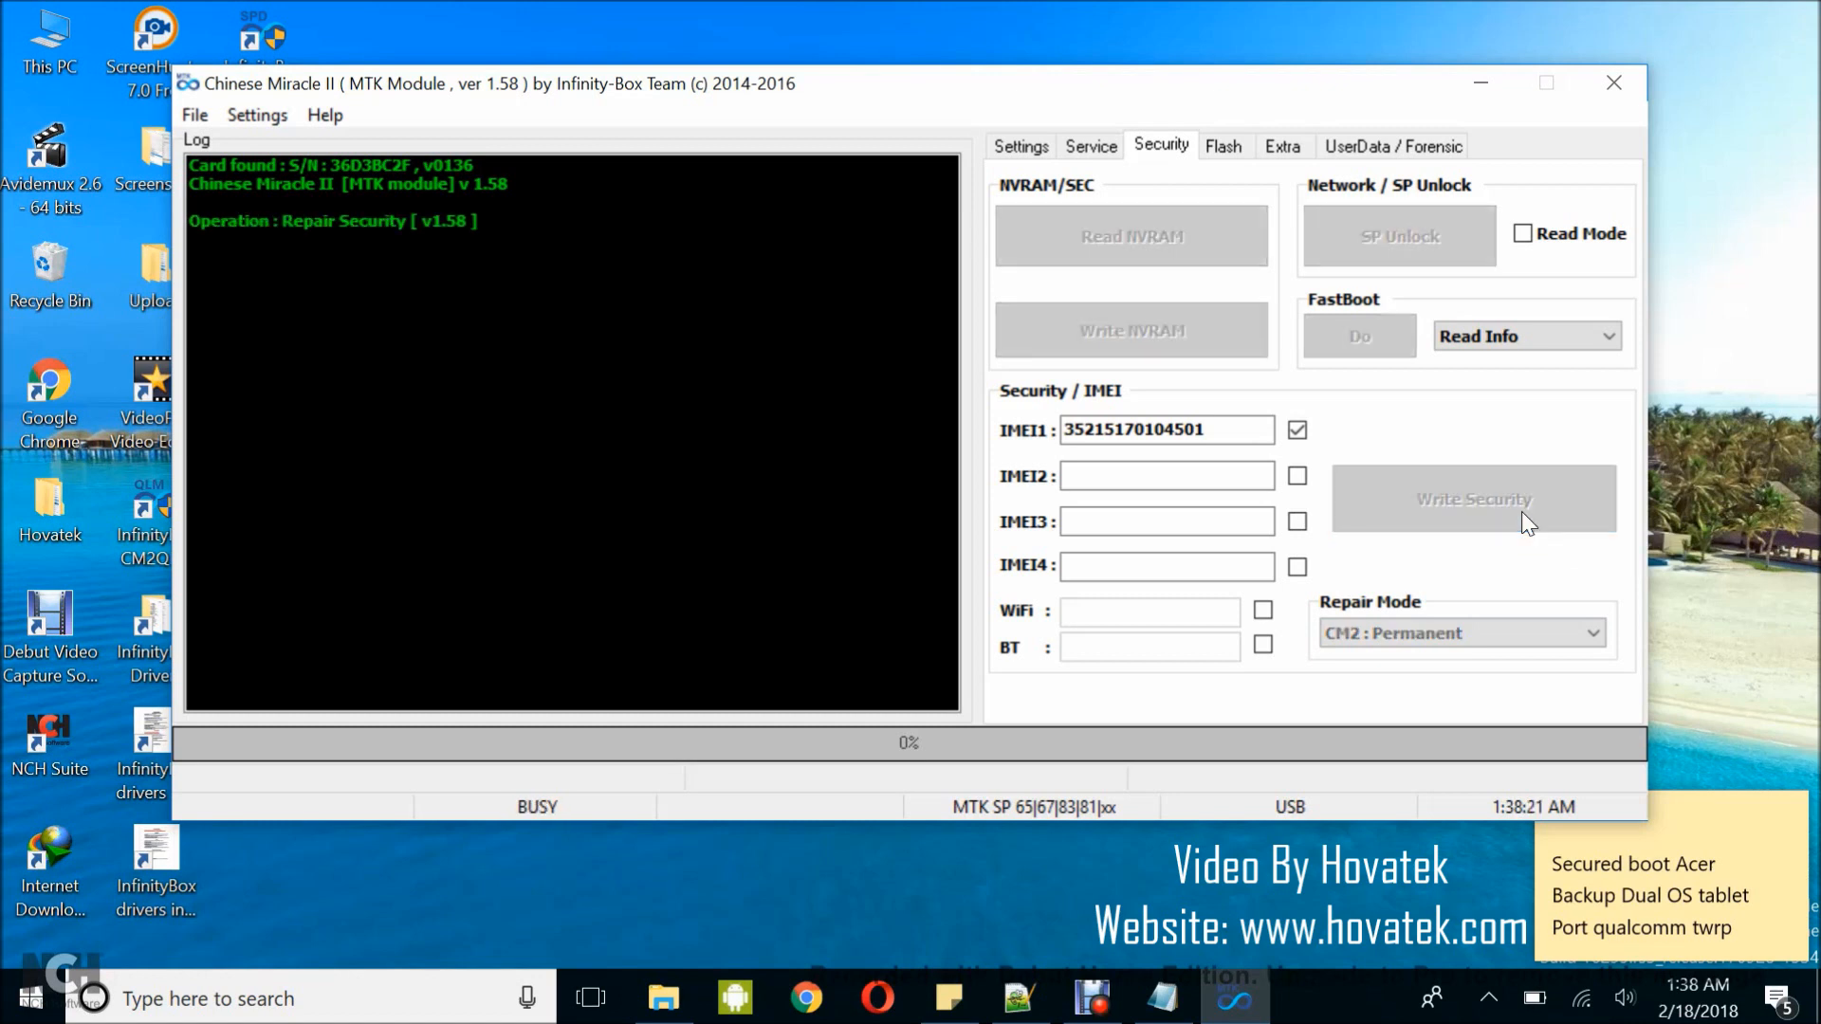